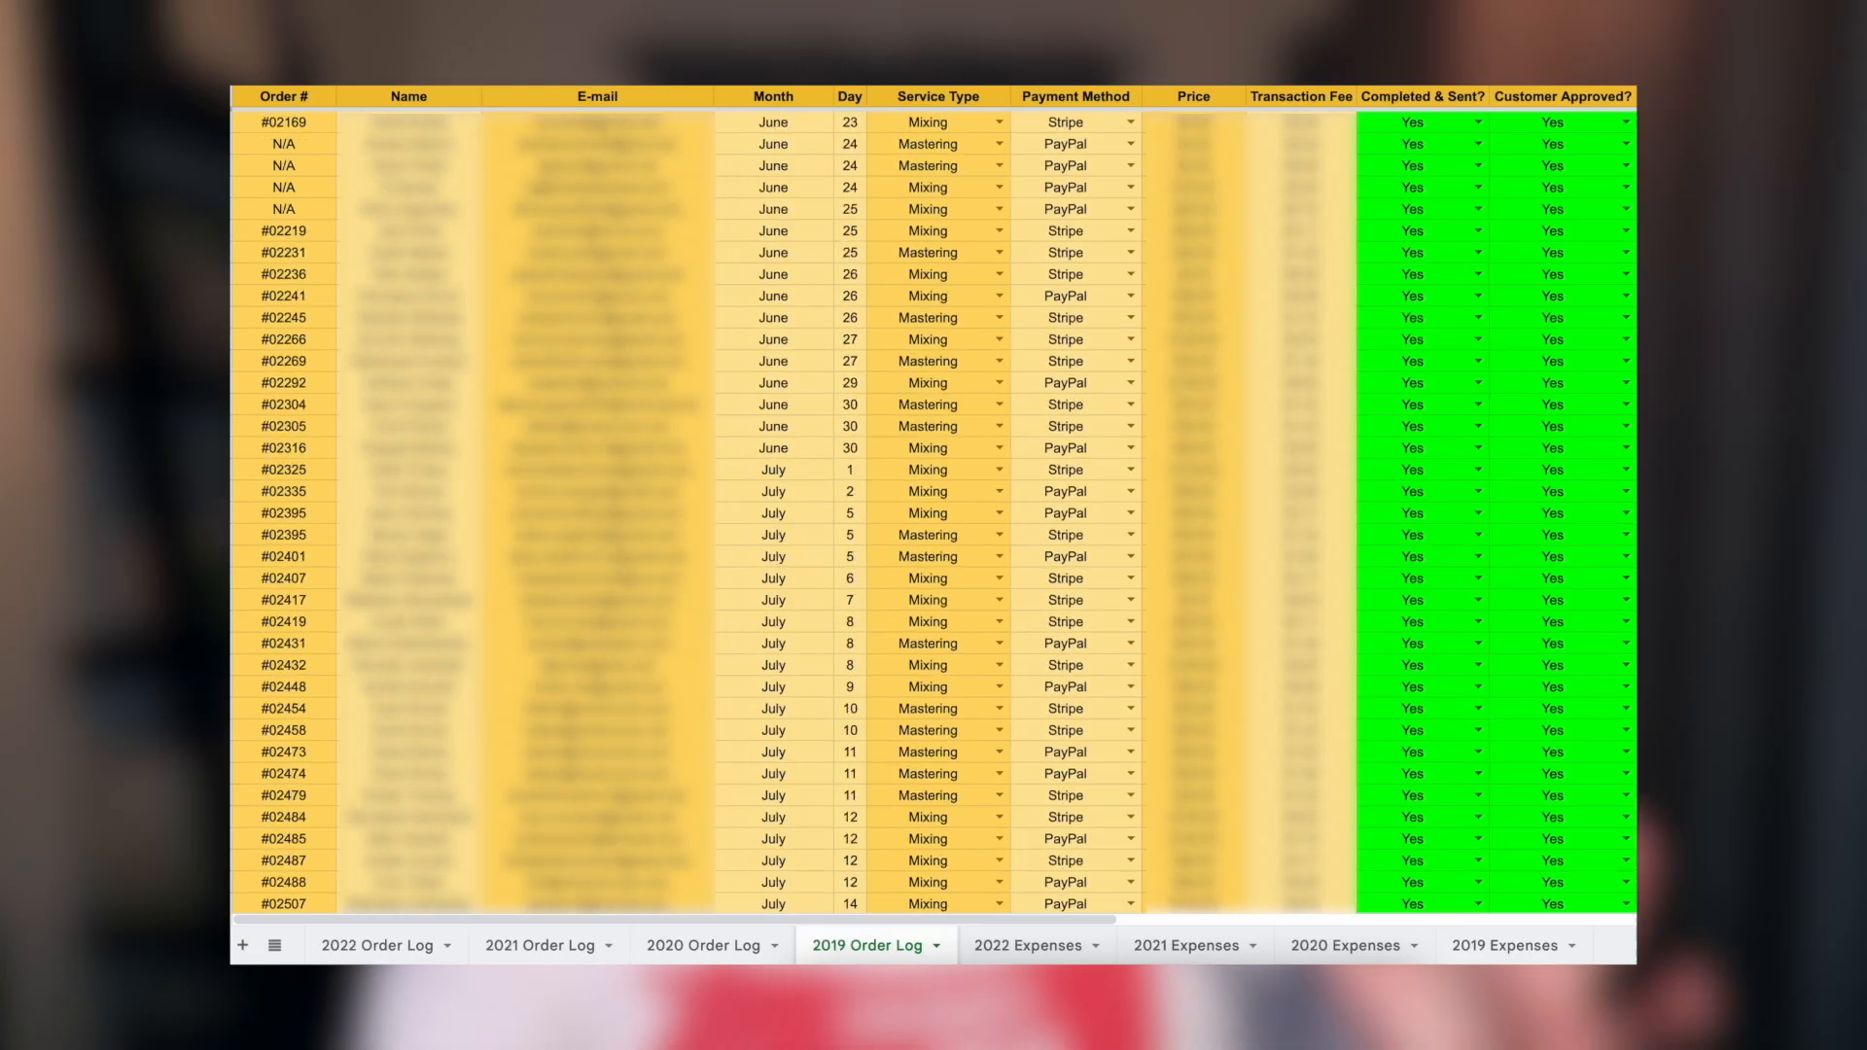
Open the VolumeShaper 4 insert on Long Kick, enlarge its waveform view, and open its settings dropdown
{"action": "left_click", "coordinate": [702, 944]}
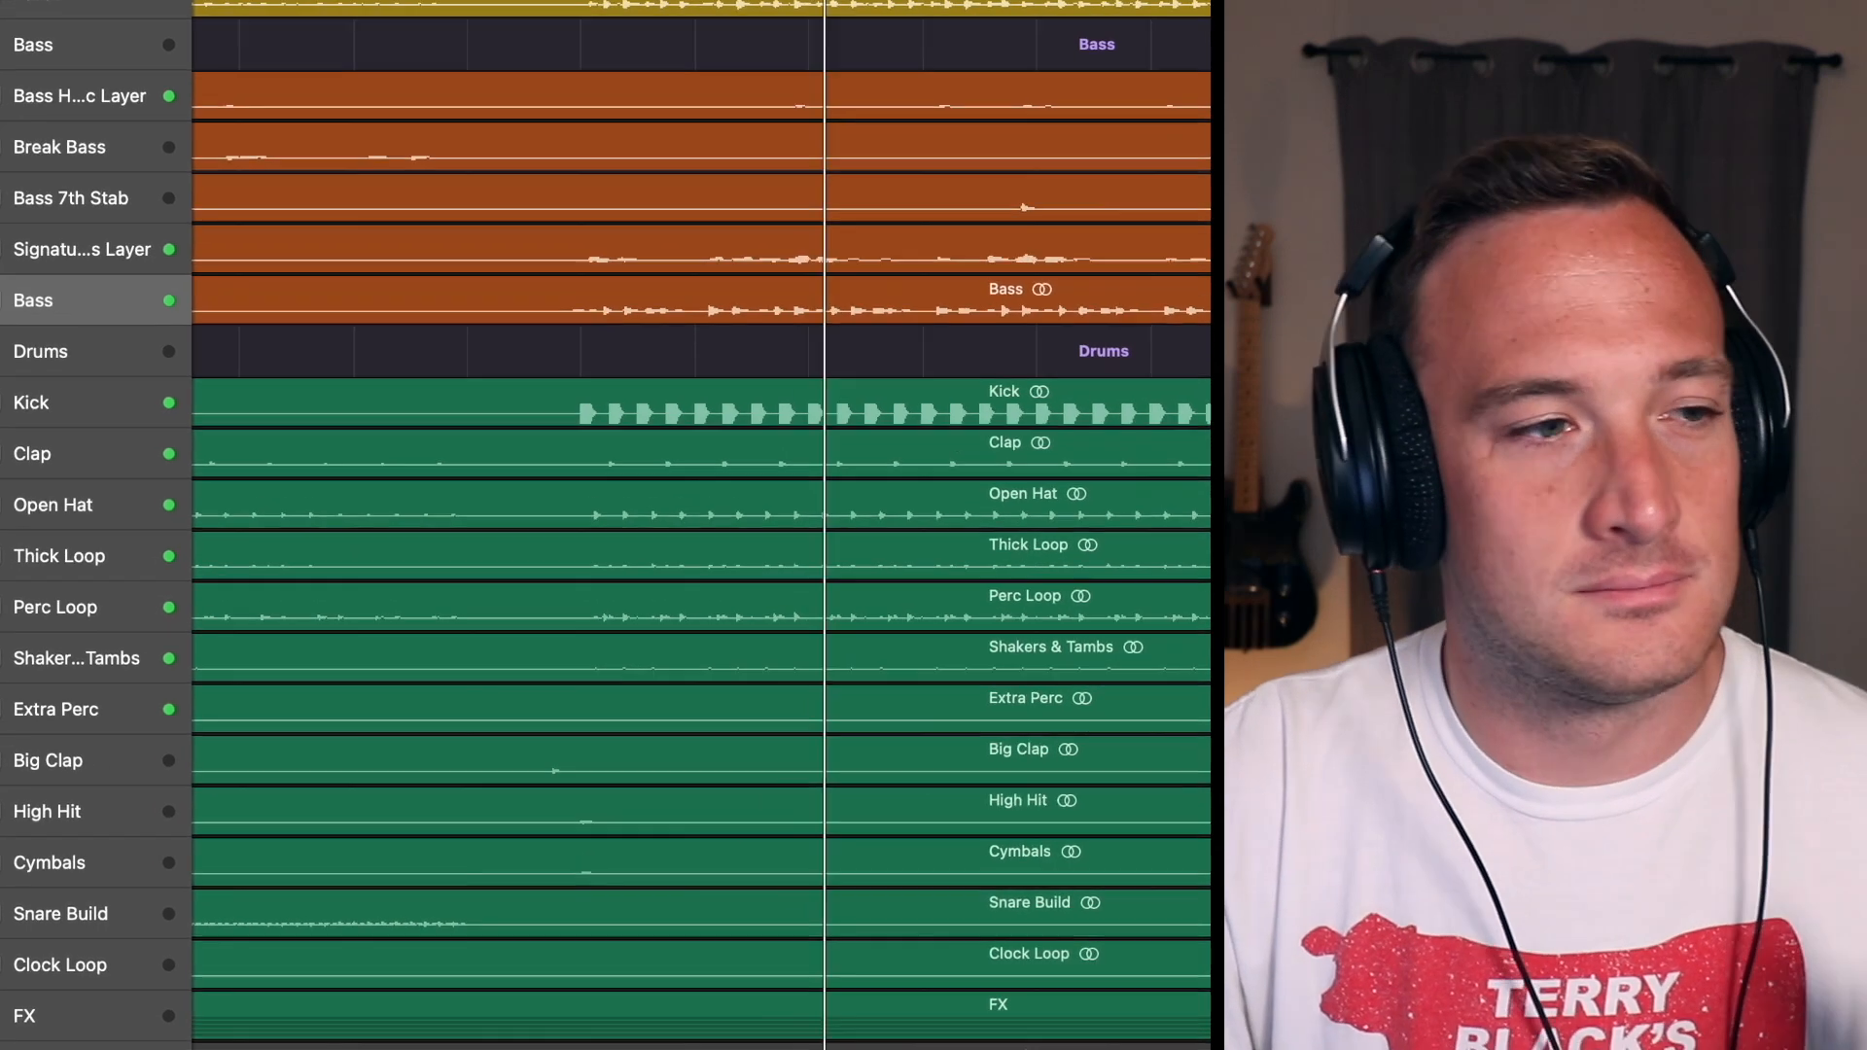
{"action": "scroll", "scroll_direction": "down", "scroll_amount": 3}
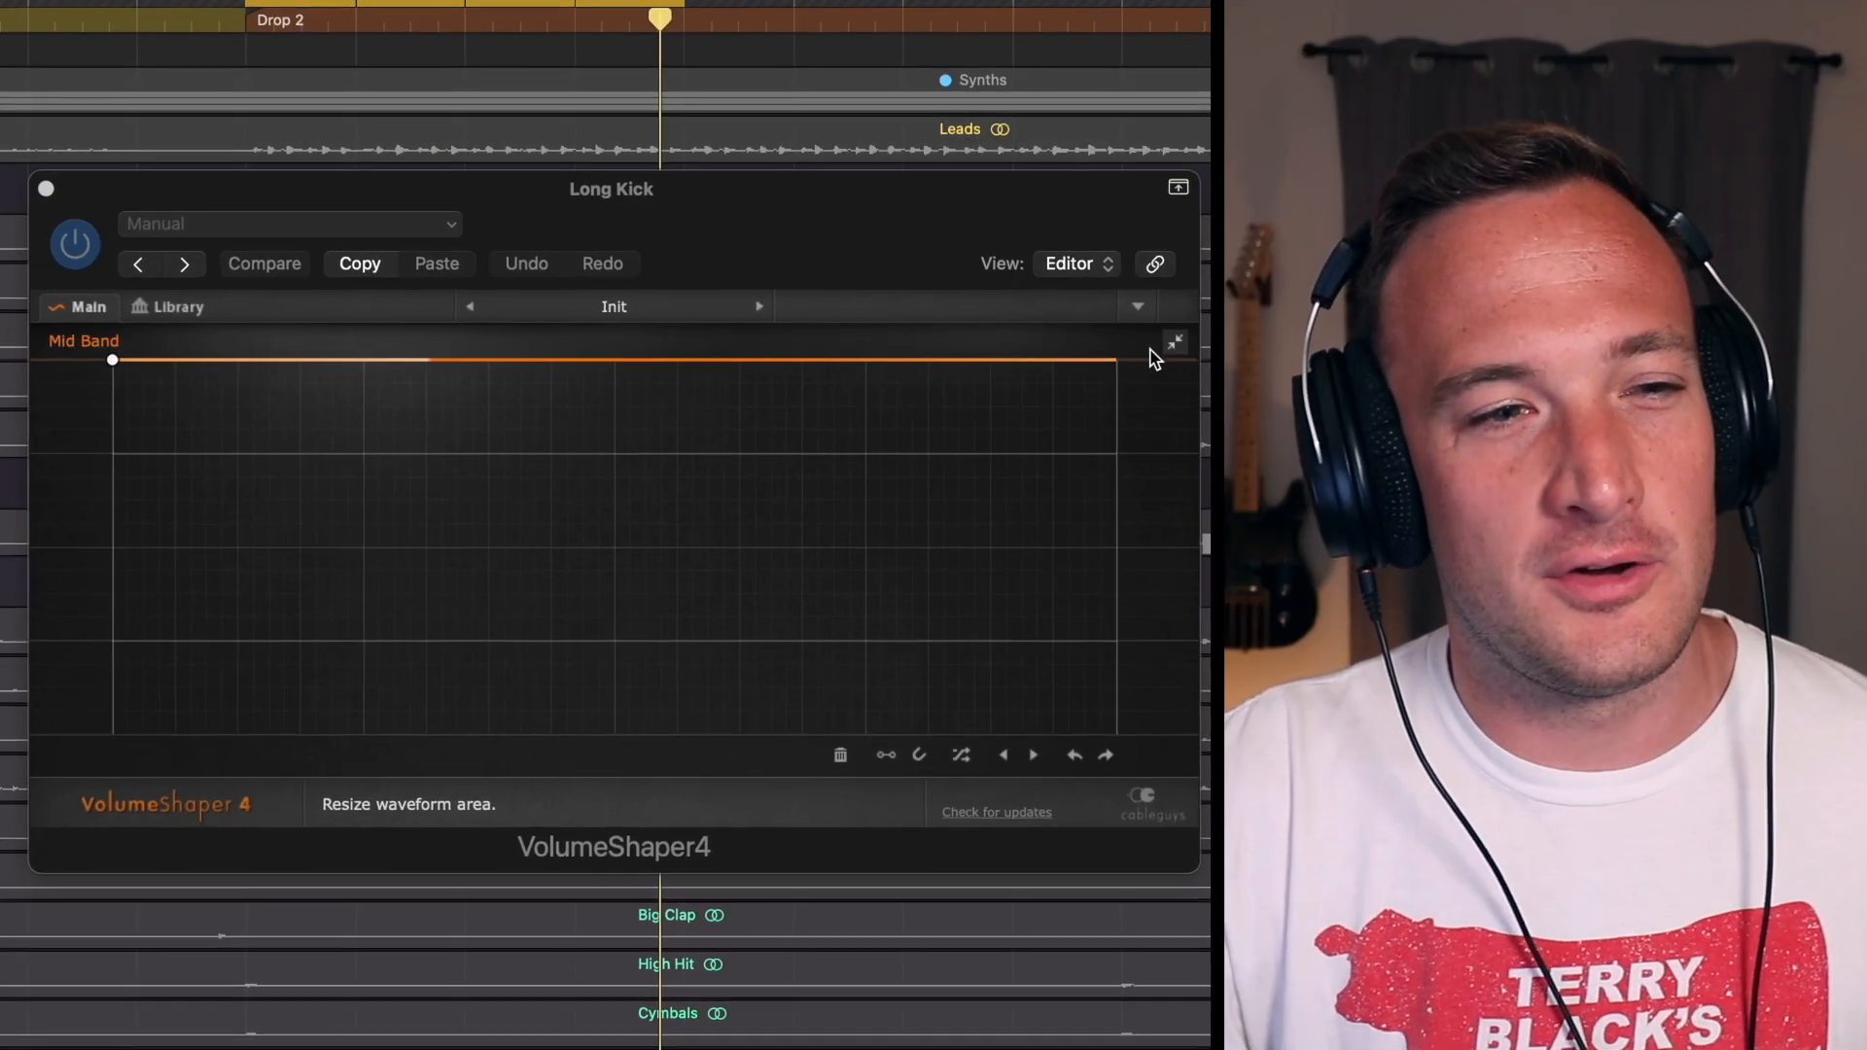
{"action": "left_click", "coordinate": [452, 712]}
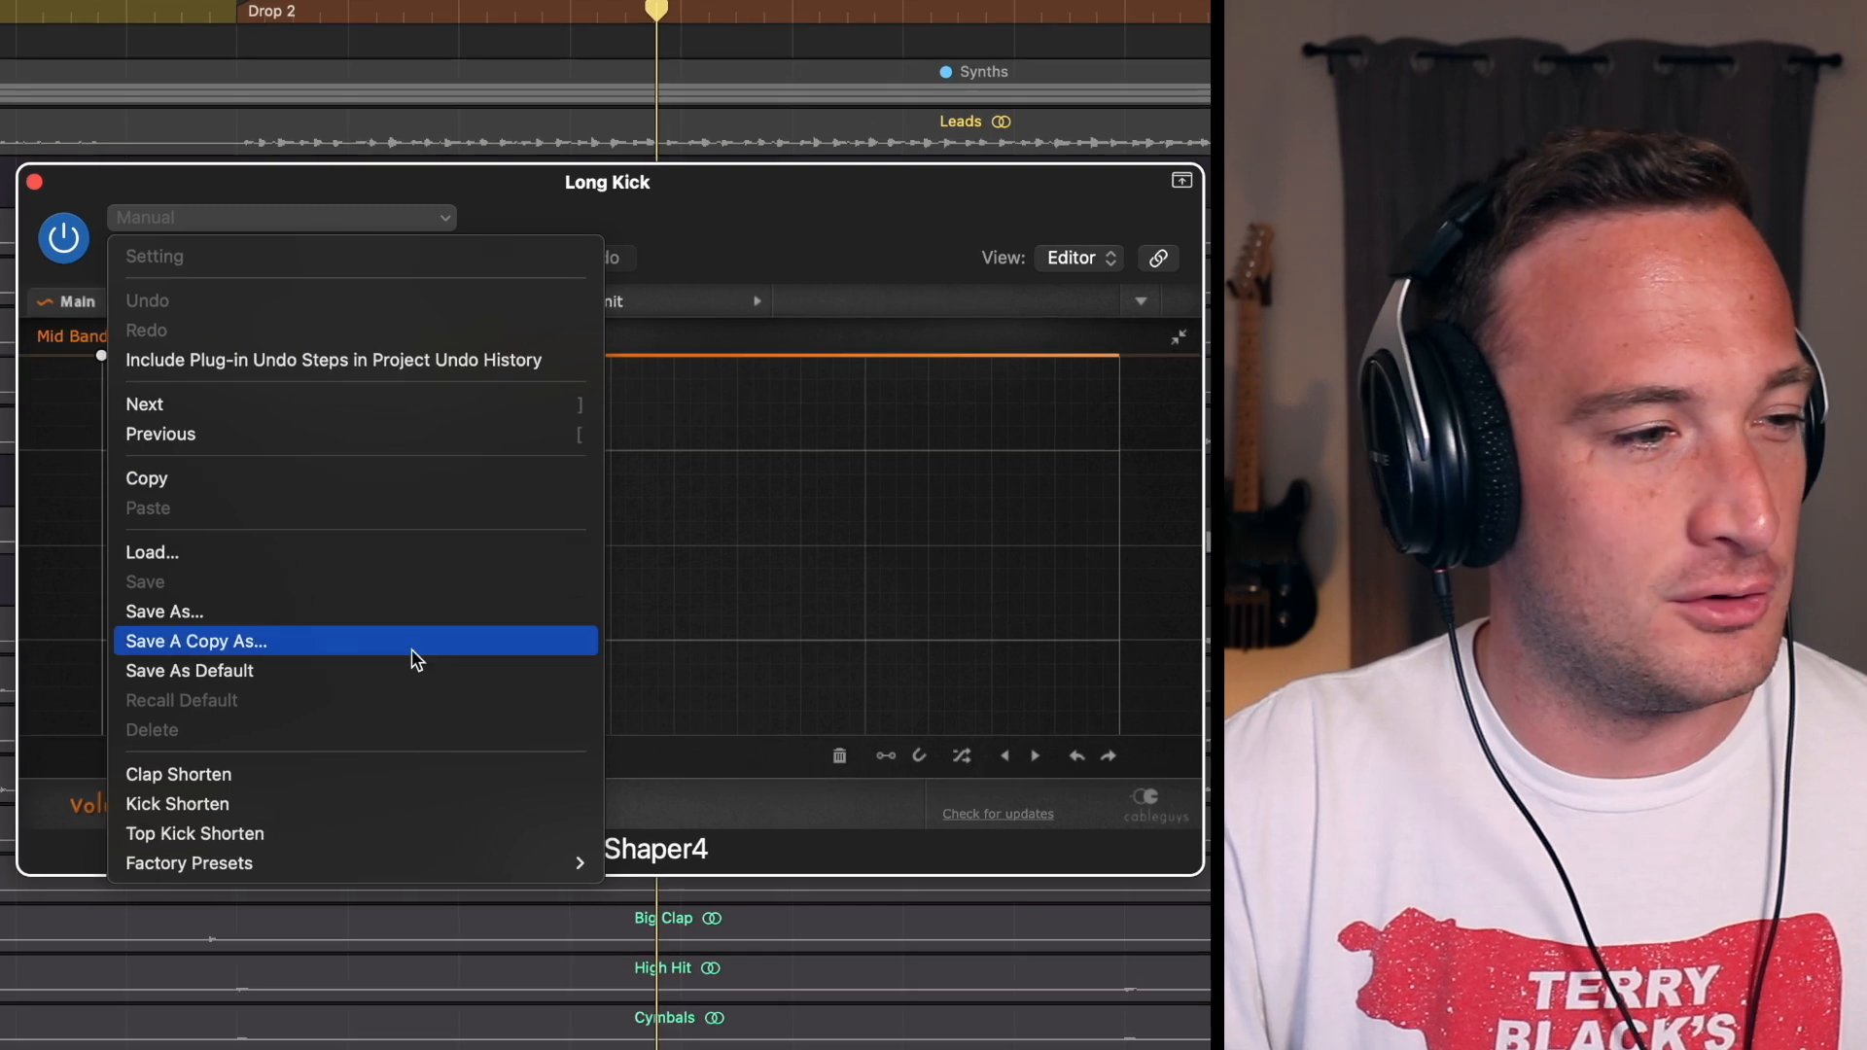
{"action": "left_click", "coordinate": [176, 804]}
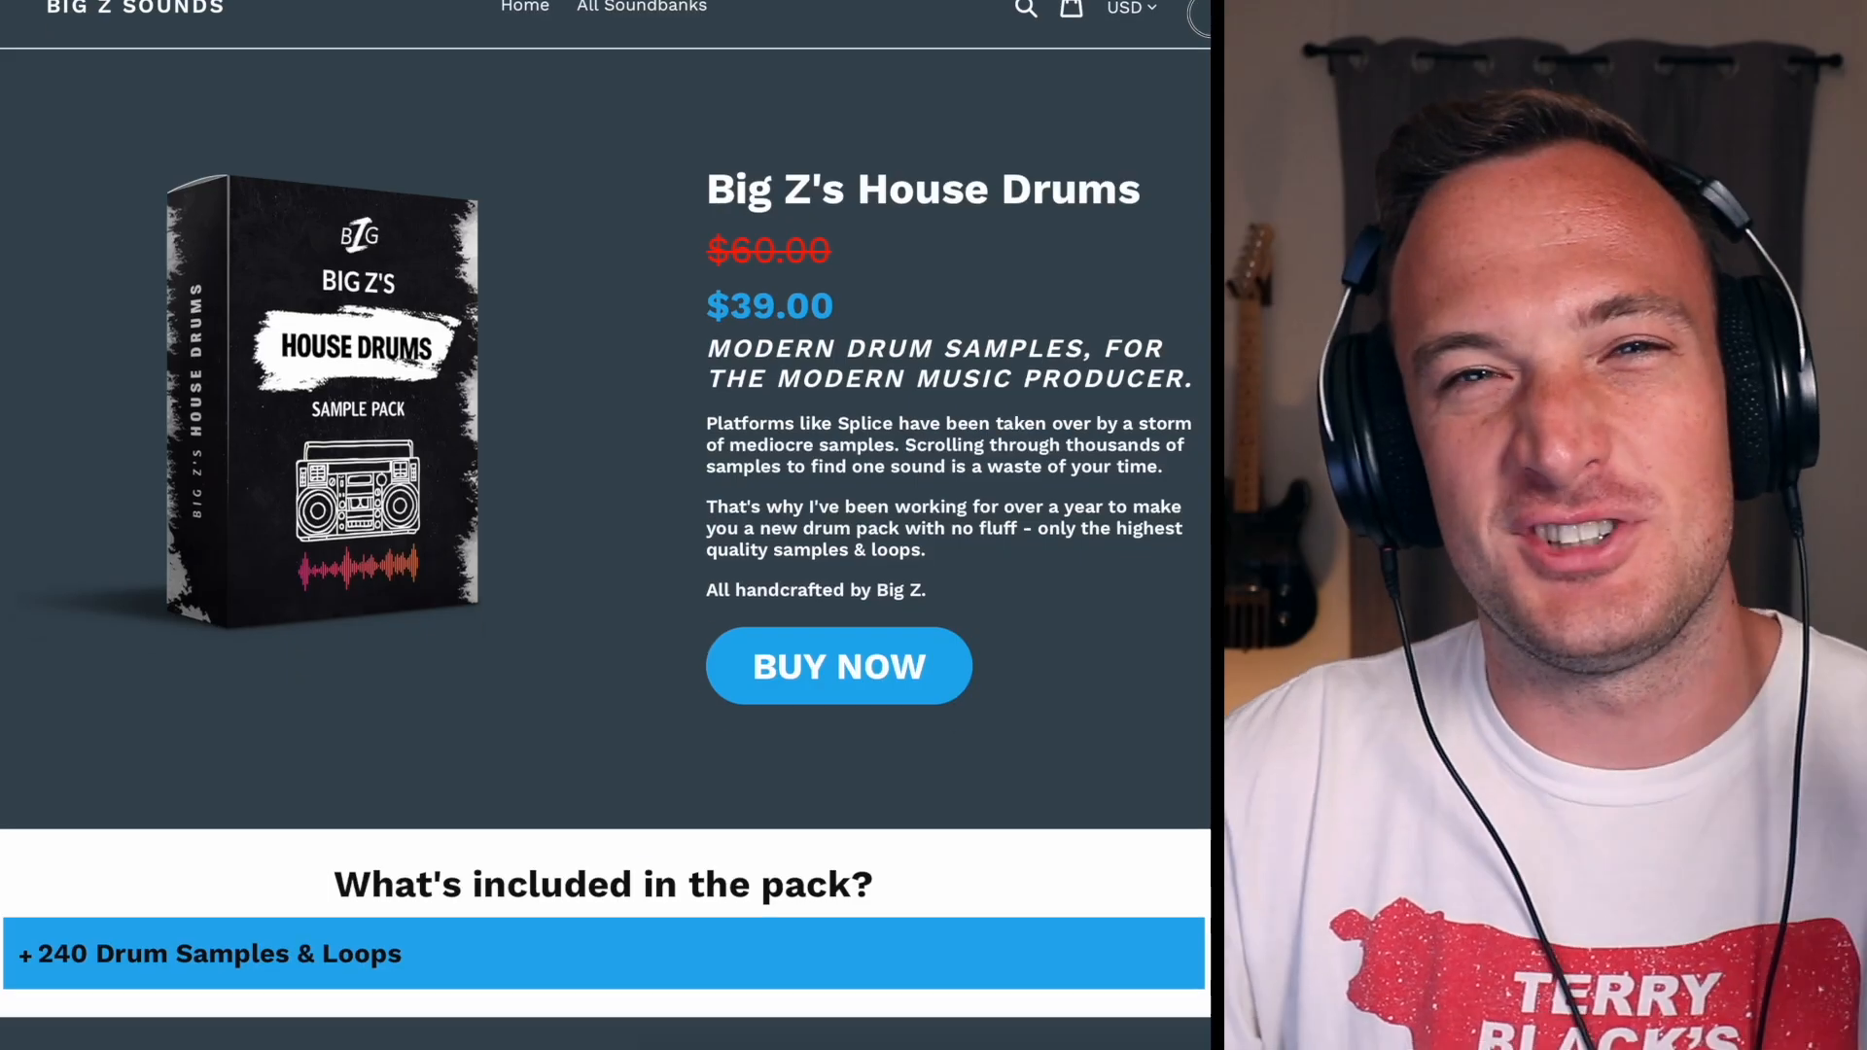
Scroll the Big Z's House Drums product page down to the demo player
{"action": "scroll", "scroll_direction": "down", "scroll_amount": 3}
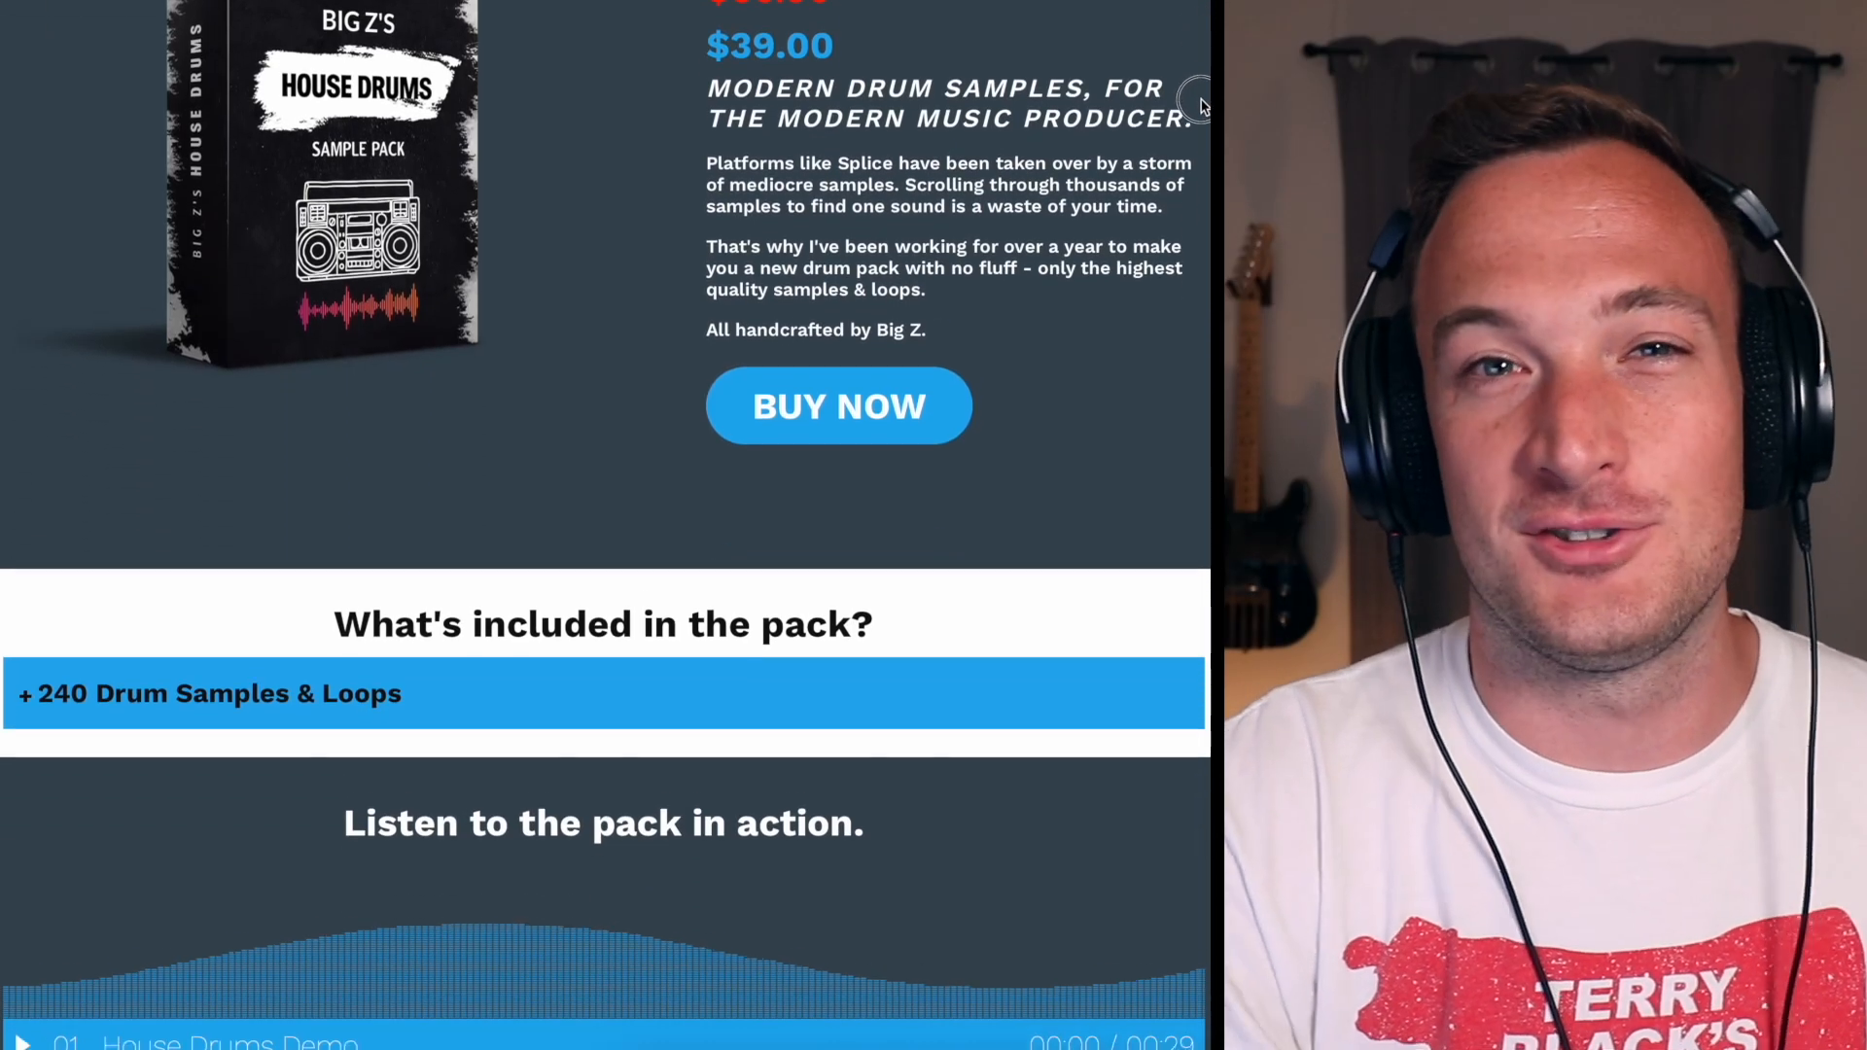
{"action": "scroll", "scroll_direction": "down", "scroll_amount": 3}
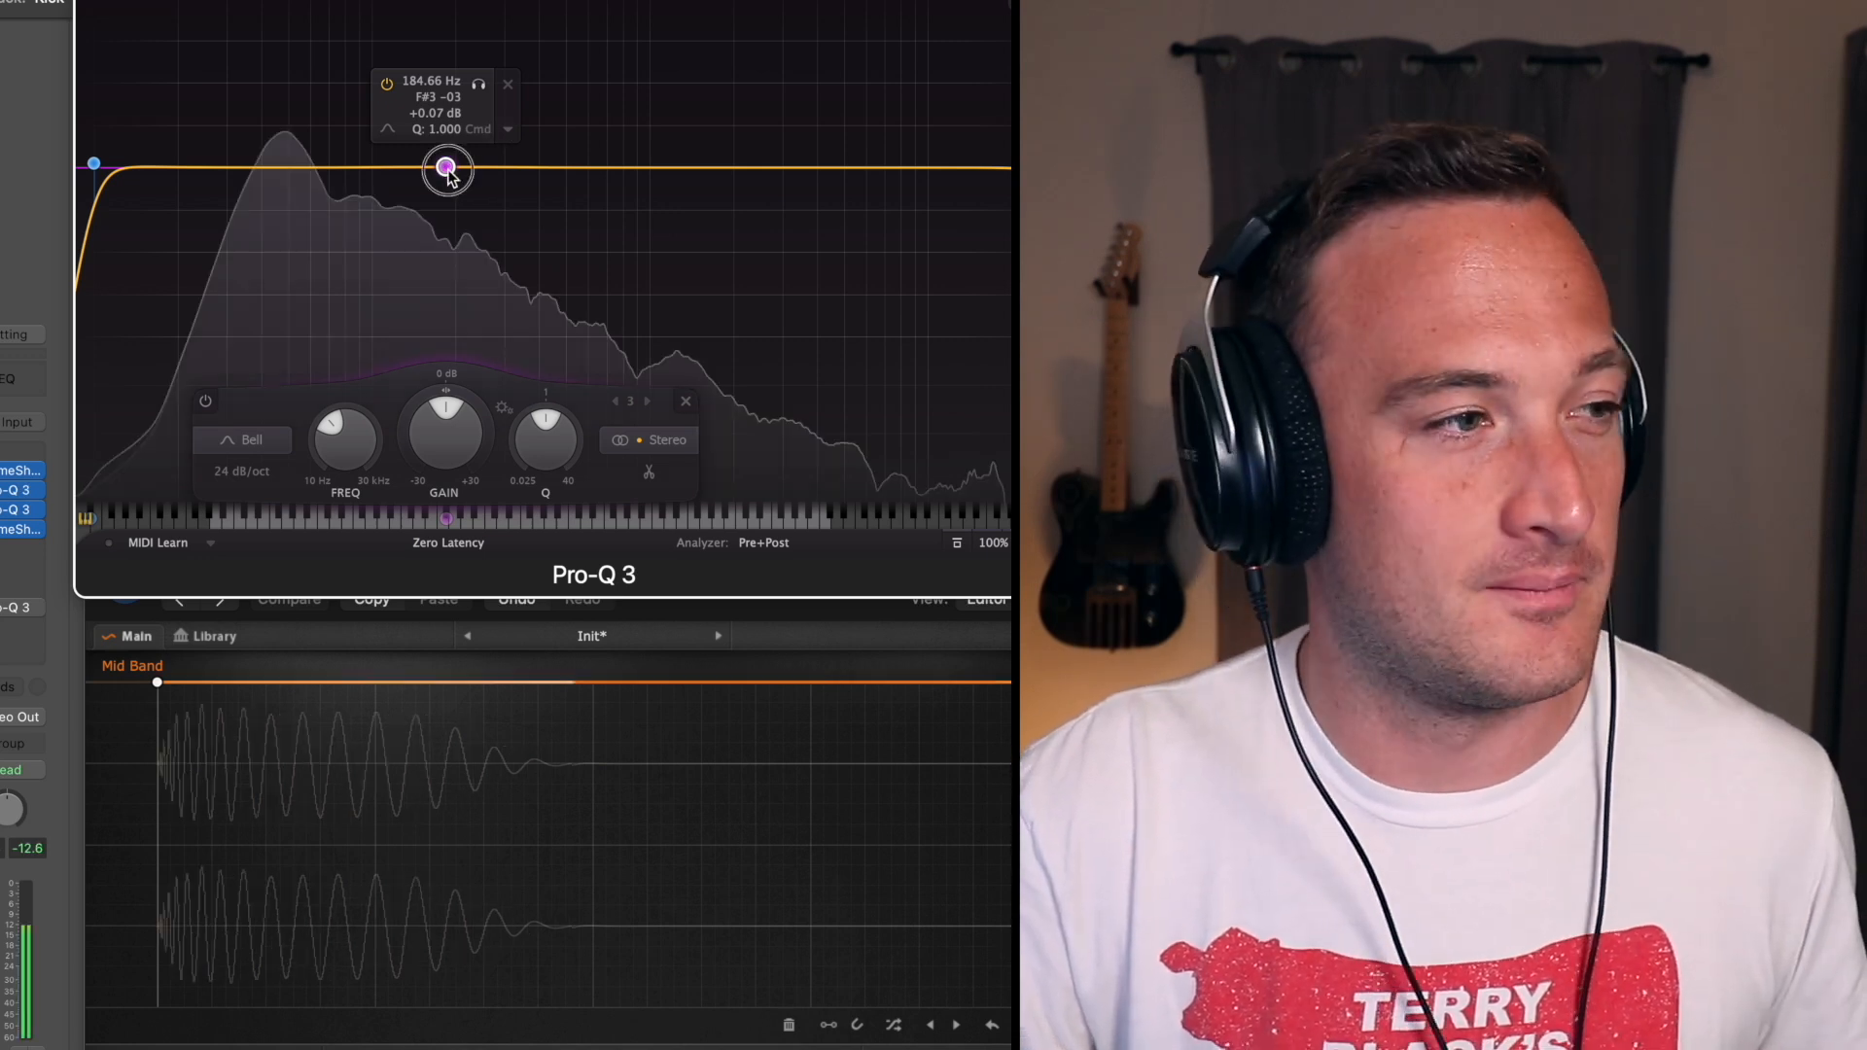
Sweep the Pro-Q 3 bell band low, then set it to cut about 11.7 dB near 147 Hz
{"action": "left_click_drag", "start_coordinate": [447, 165], "coordinate": [449, 128]}
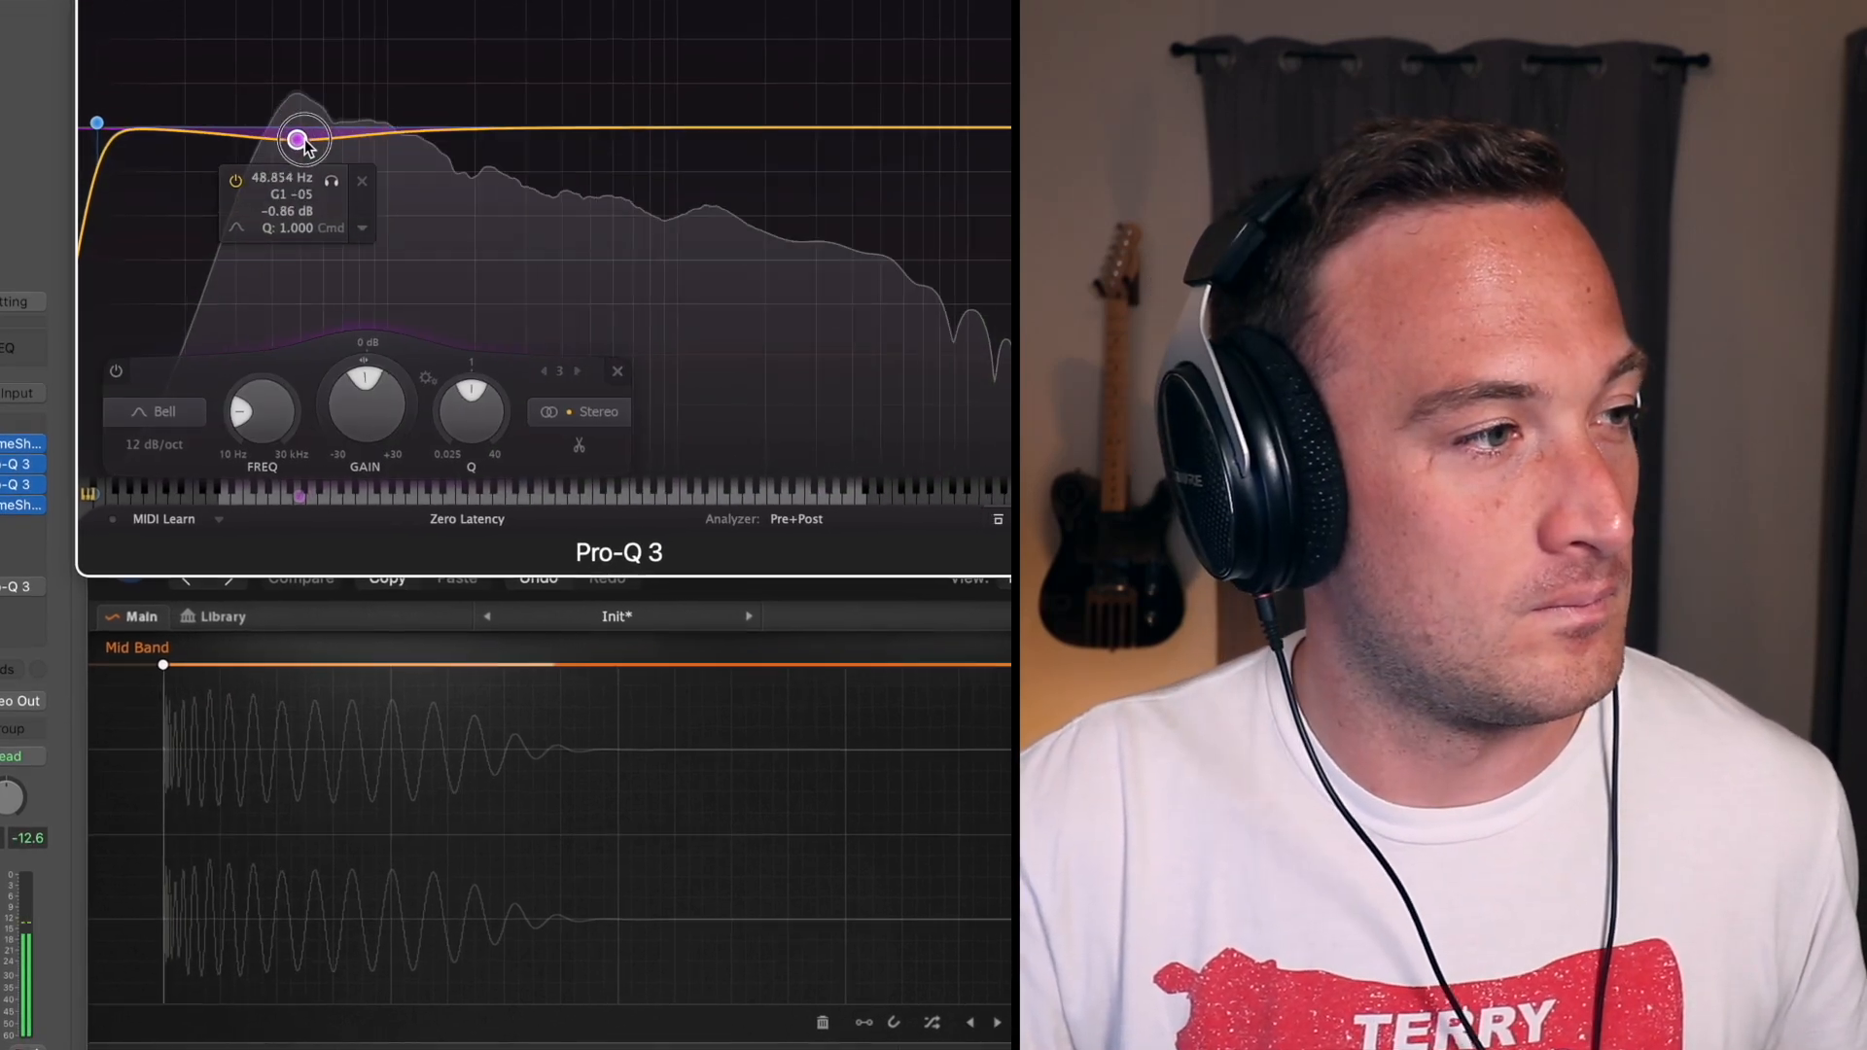
{"action": "left_click_drag", "start_coordinate": [301, 139], "coordinate": [315, 107]}
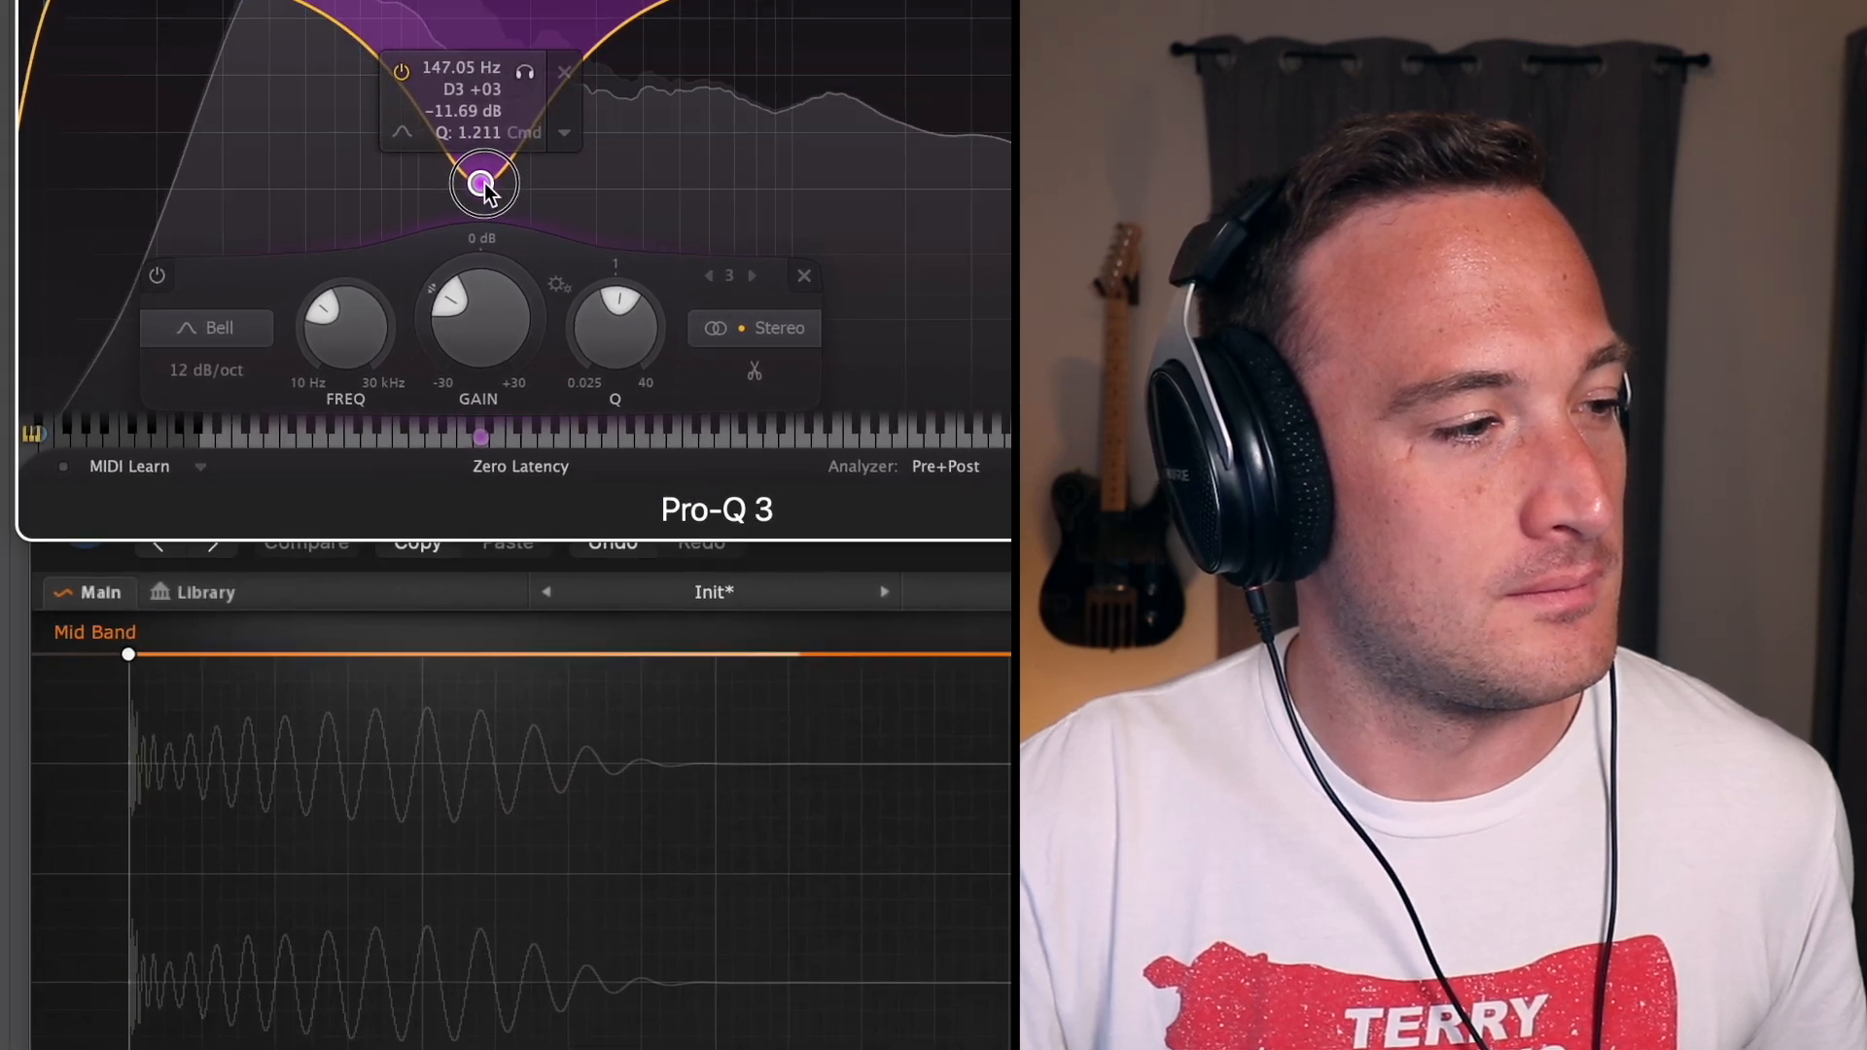
{"action": "left_click", "coordinate": [805, 275]}
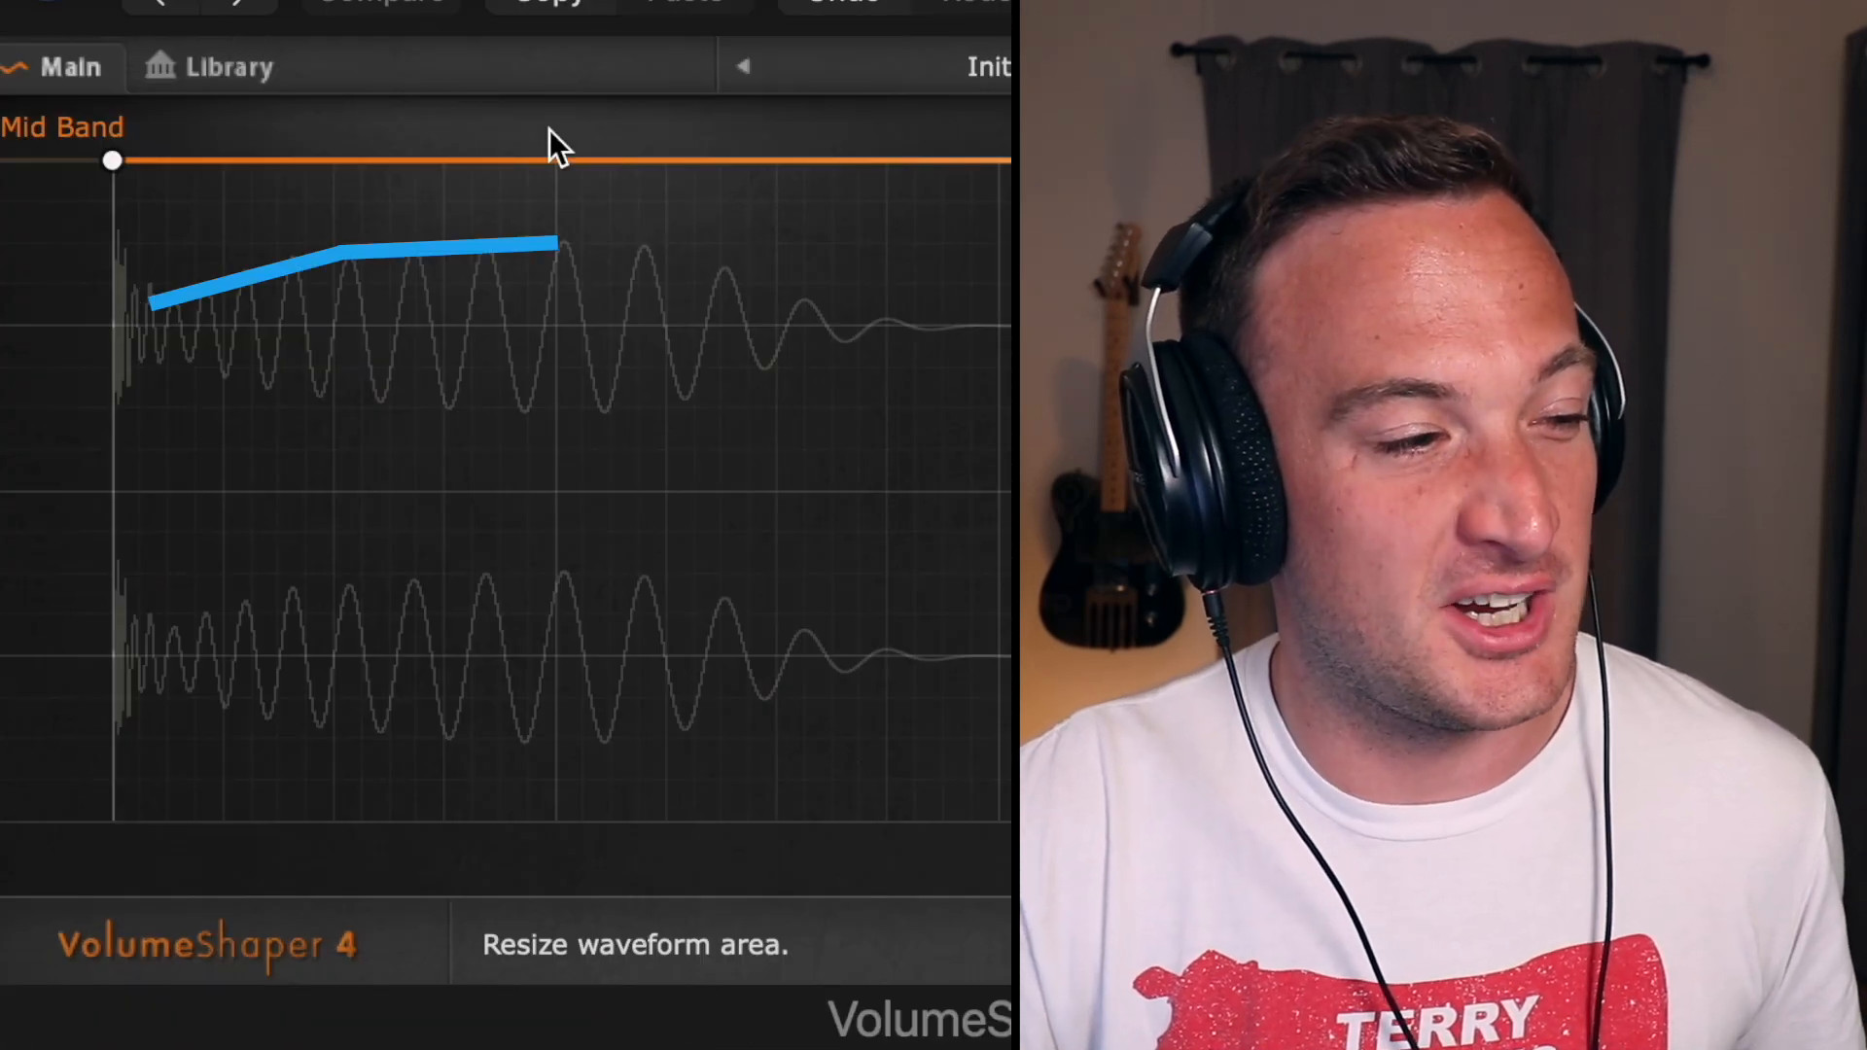